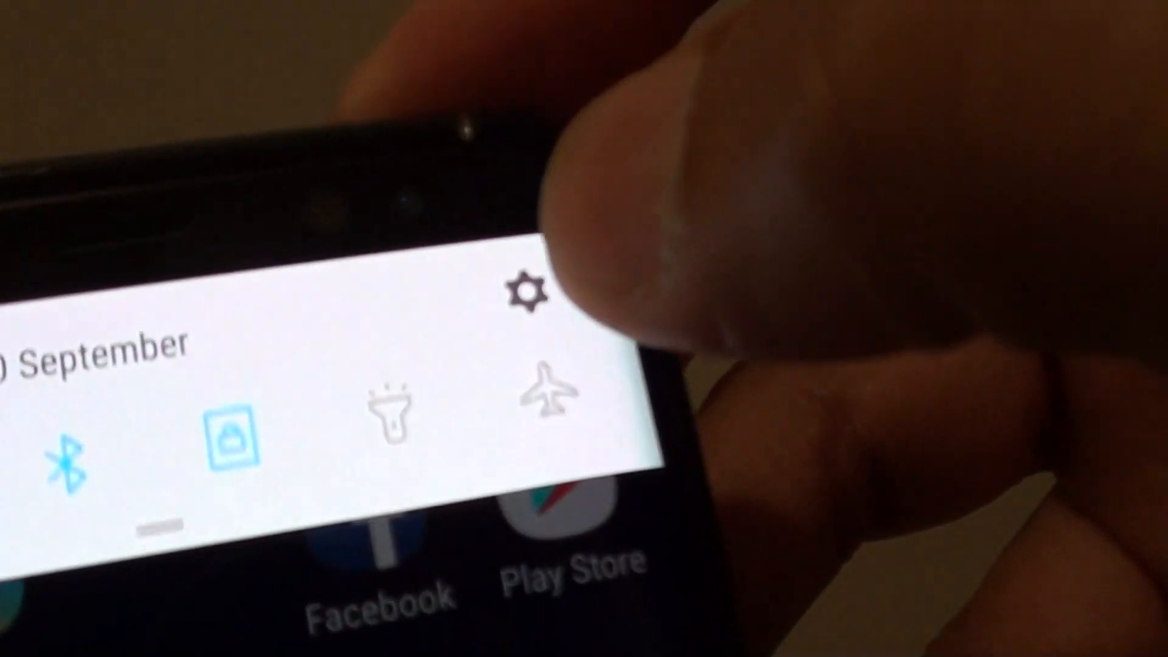
- Open Settings, then Device maintenance, to reach the storage breakdown by category
{"action": "left_click", "coordinate": [526, 291]}
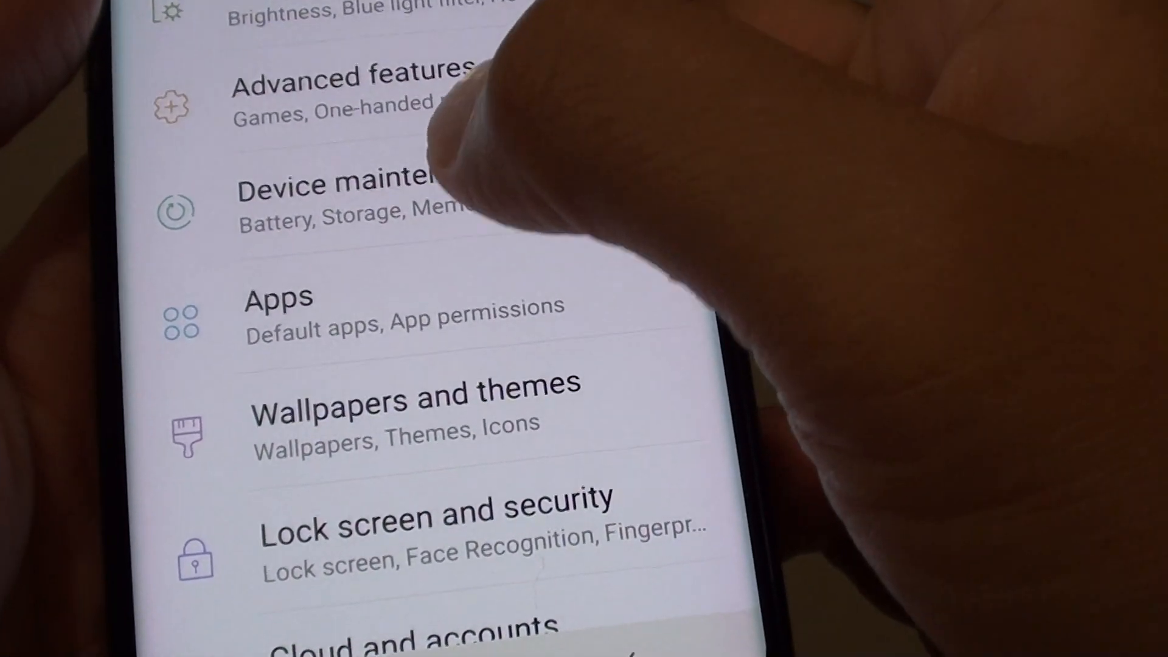
{"action": "left_click", "coordinate": [335, 193]}
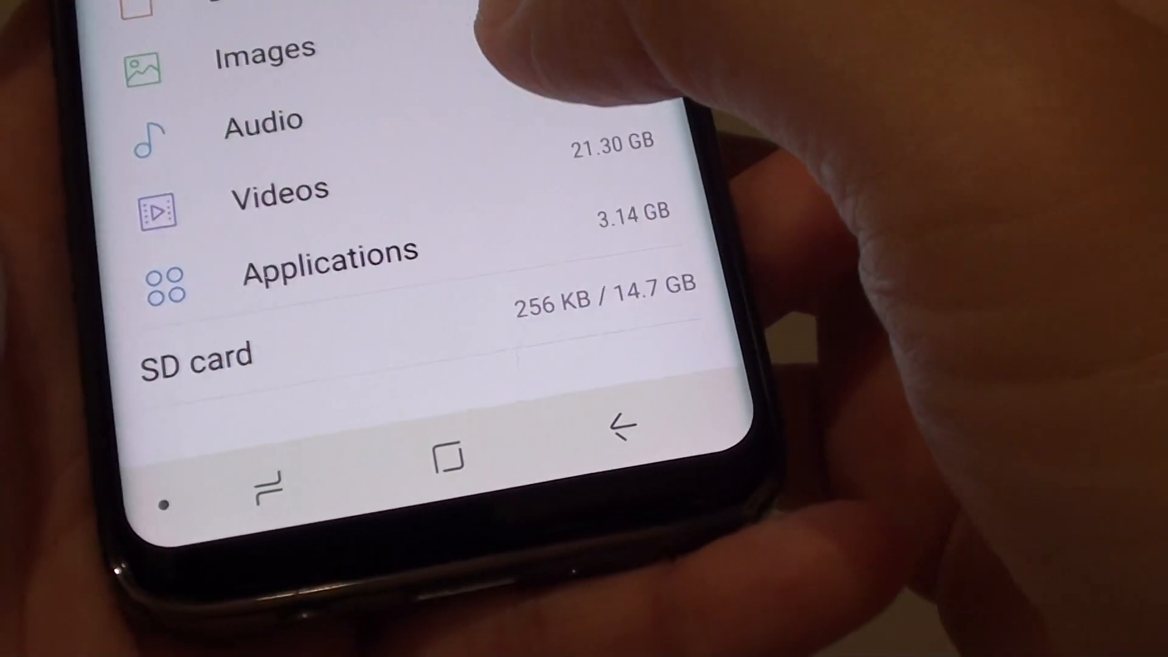
- Scroll down the storage details to the SD card entry
{"action": "scroll", "scroll_direction": "down", "scroll_amount": 3}
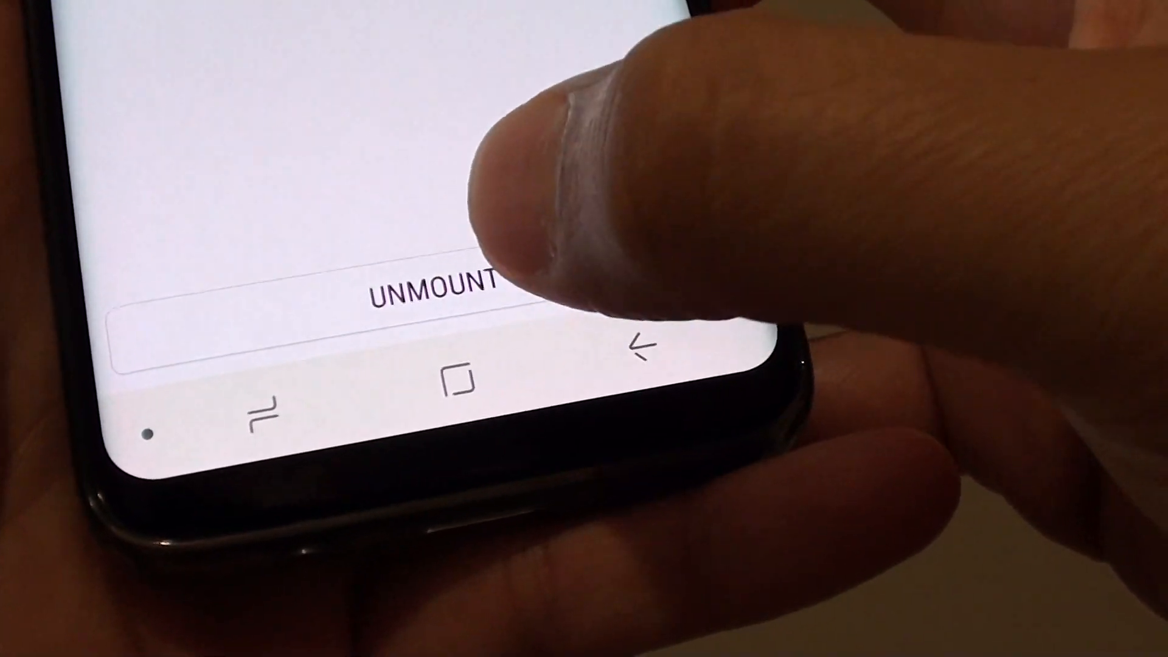
- Unmount the SD card, then eject it from the Storage list
{"action": "left_click", "coordinate": [432, 295]}
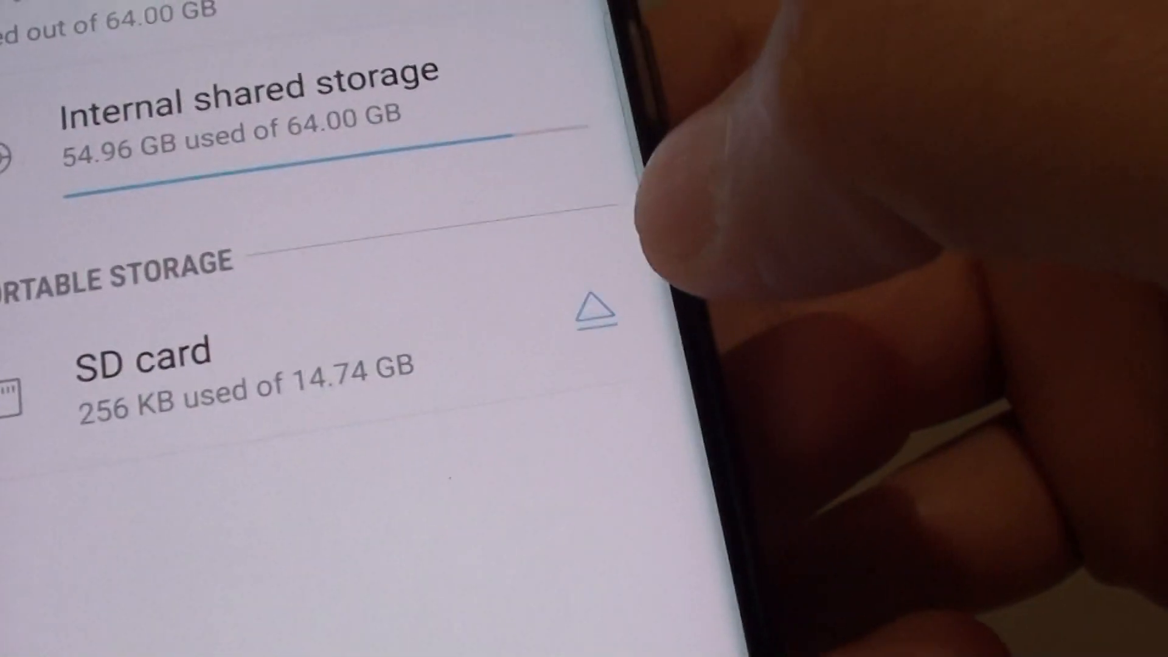
{"action": "left_click", "coordinate": [592, 310]}
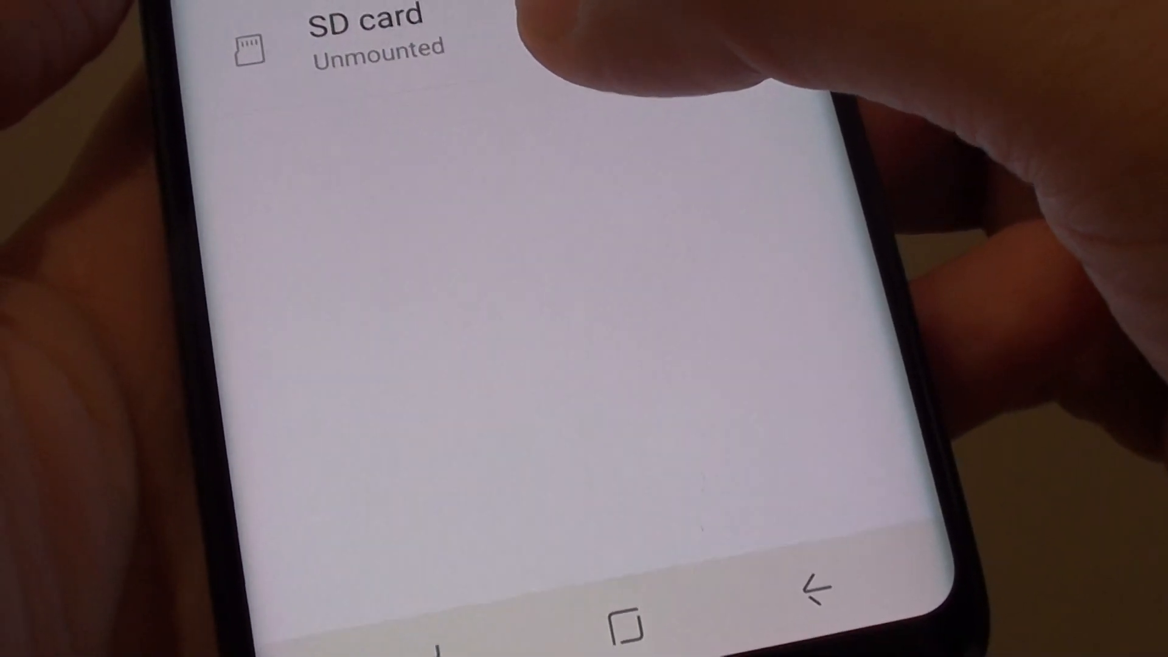
{"action": "scroll", "scroll_direction": "down", "scroll_amount": 3}
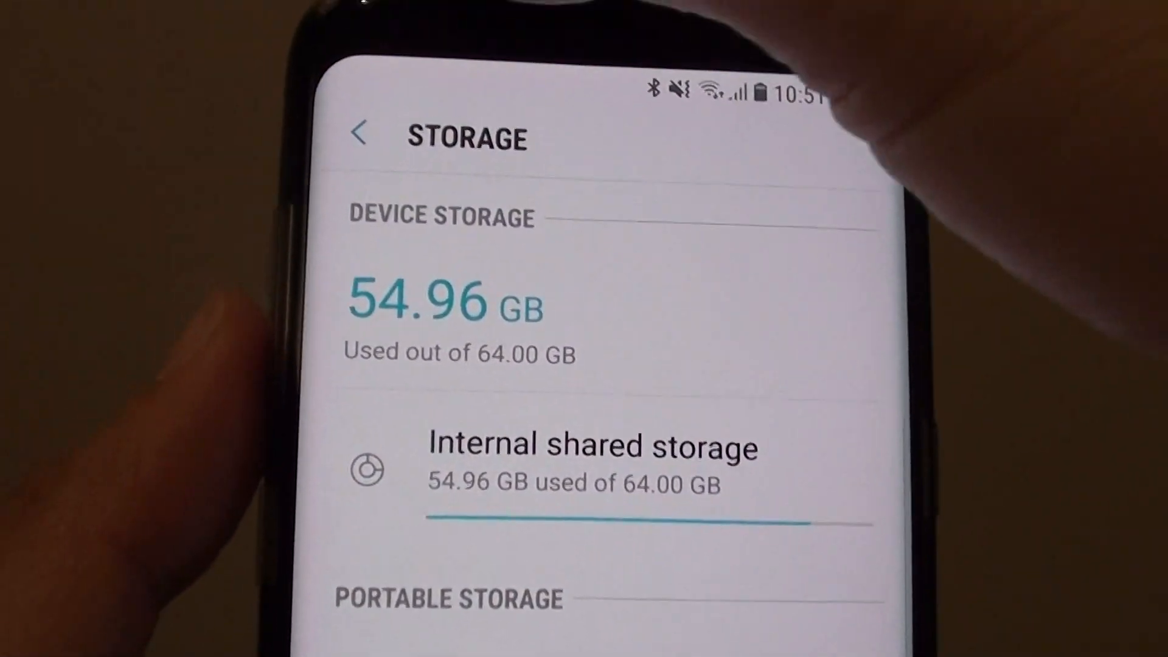
{"action": "scroll", "scroll_direction": "down", "scroll_amount": 3}
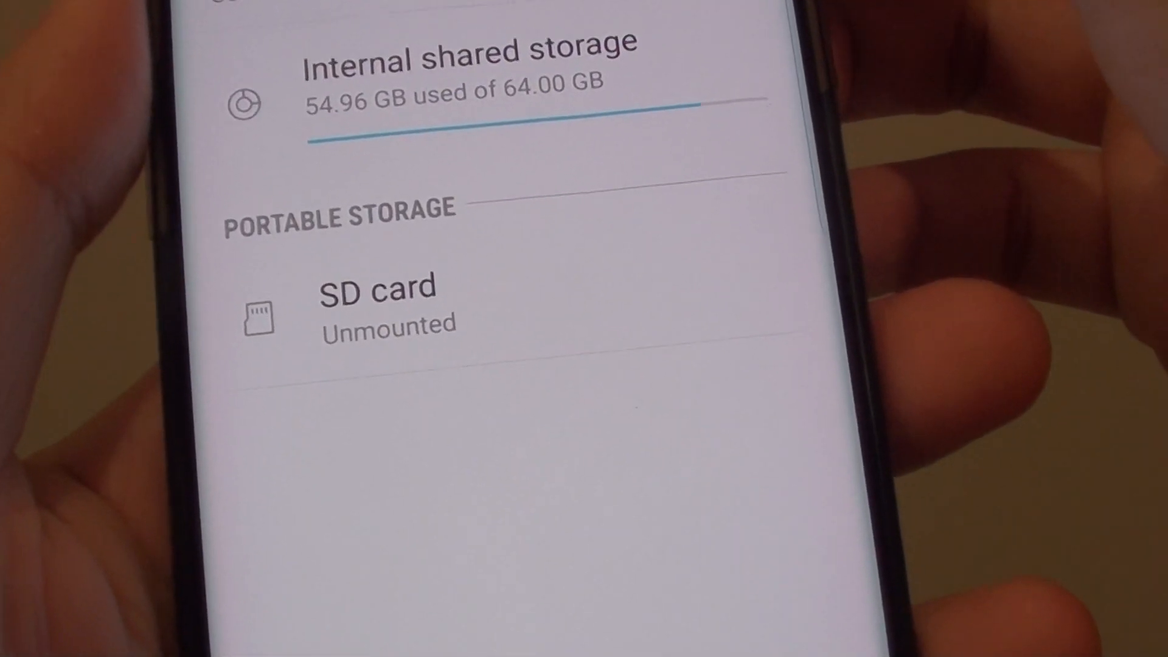
{"action": "scroll", "scroll_direction": "down", "scroll_amount": 3}
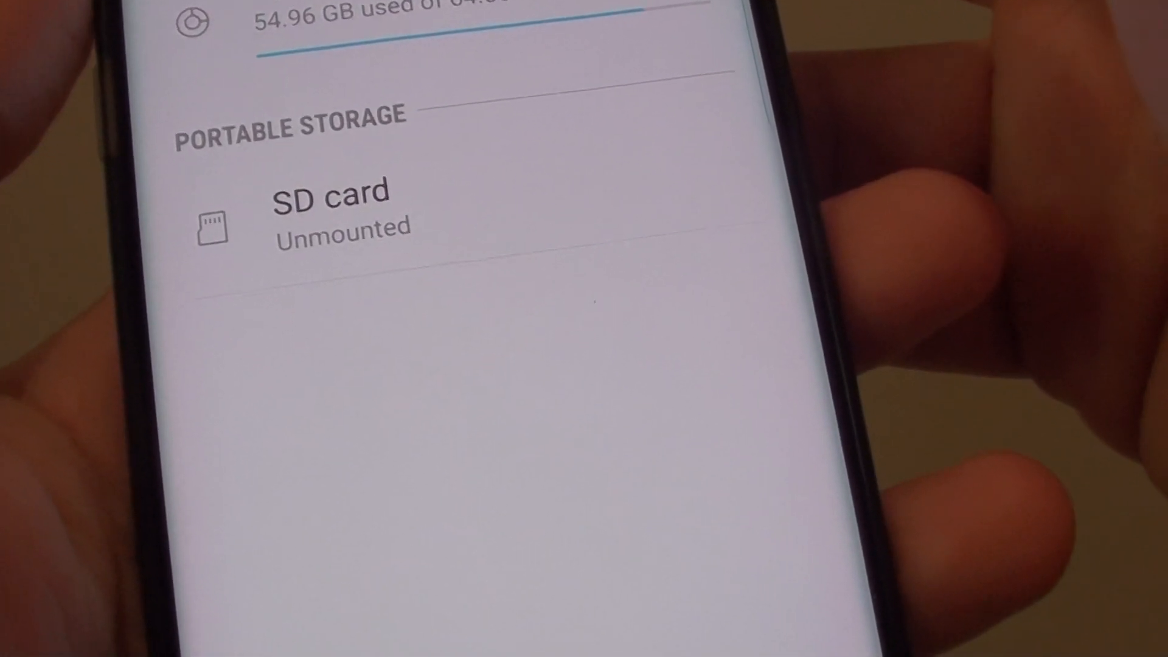